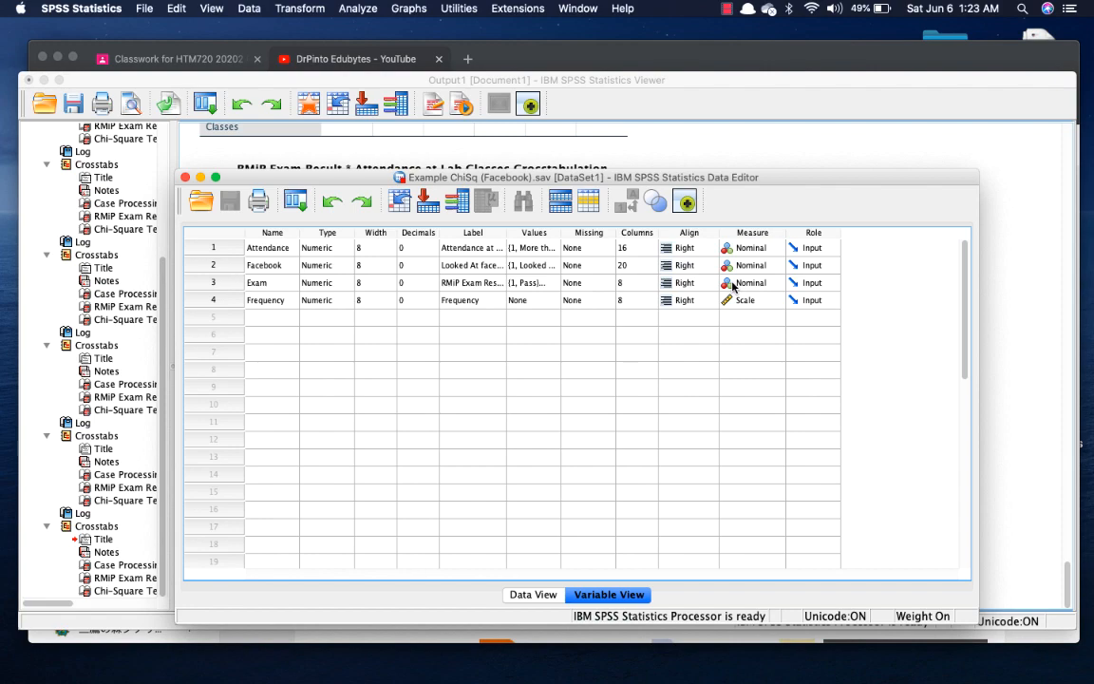
Start a Crosstabs analysis from Analyze > Descriptive Statistics on the exam dataset.
click(357, 7)
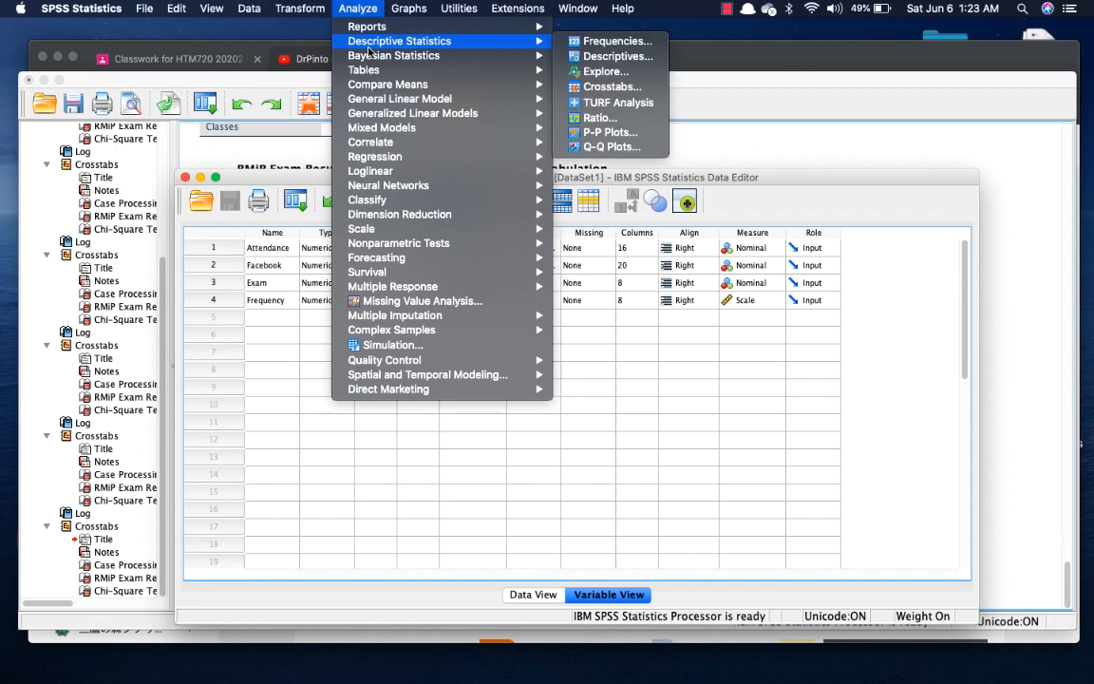
click(612, 87)
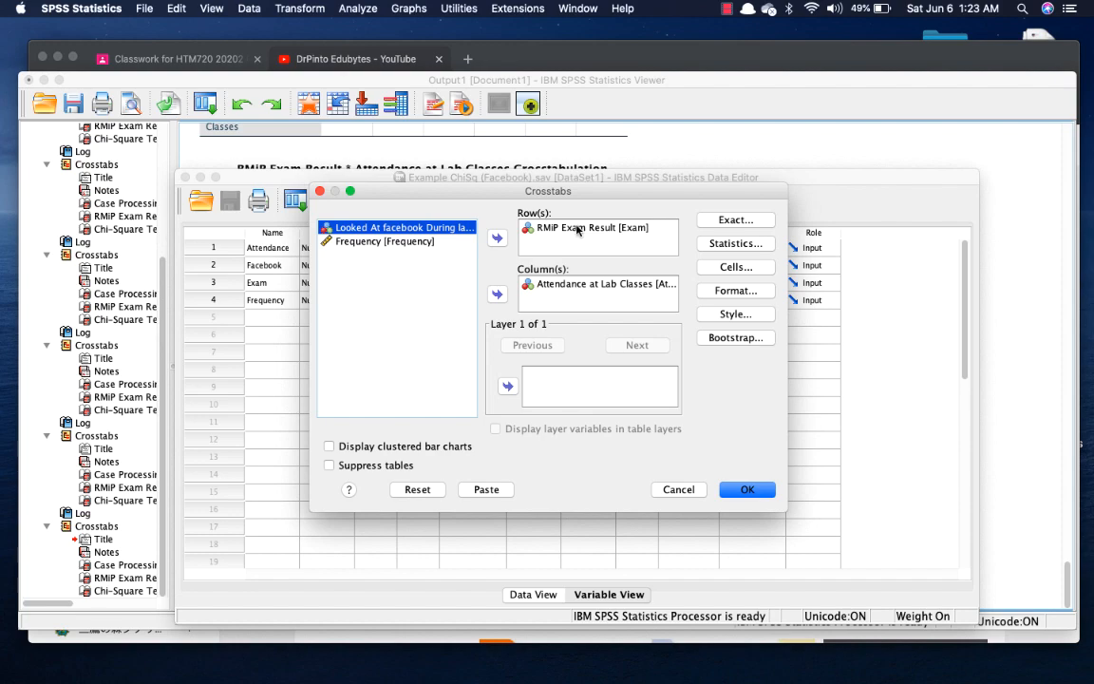
Replace Attendance at Lab Classes with Looked At Facebook as the column variable and request Chi-square.
click(584, 228)
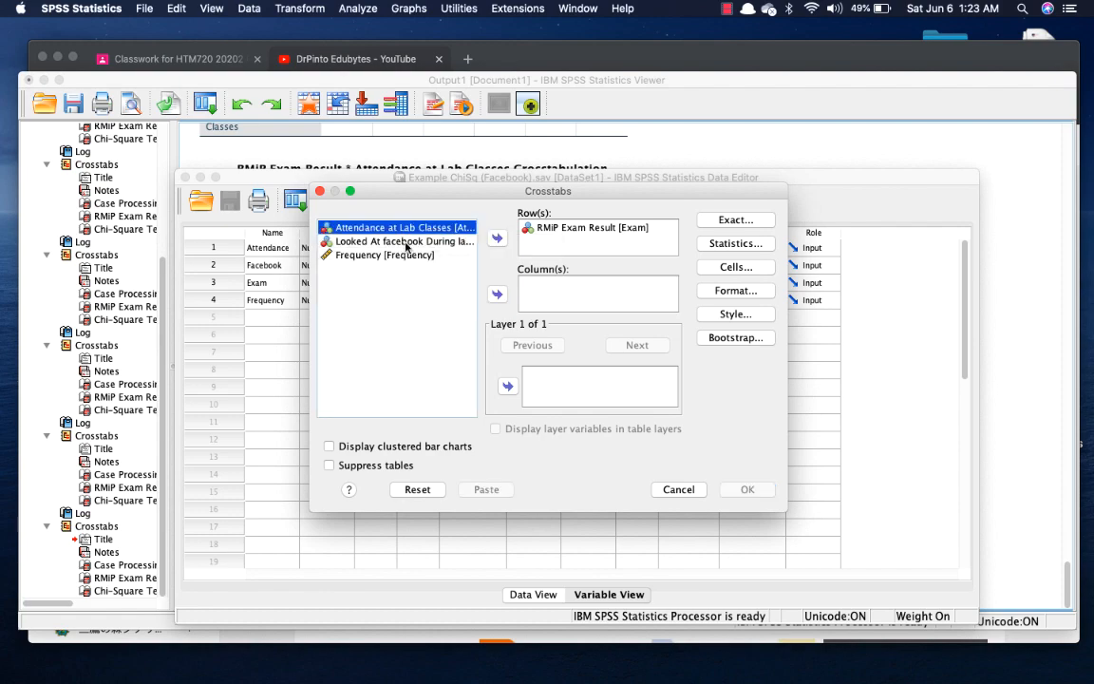
click(497, 294)
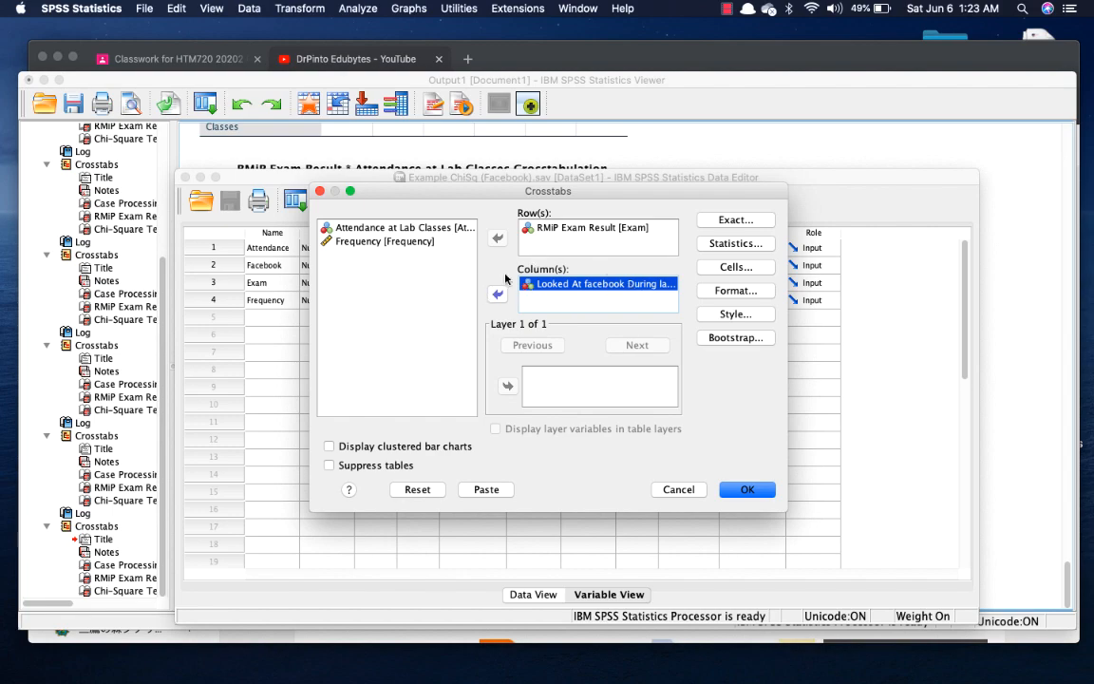
click(735, 244)
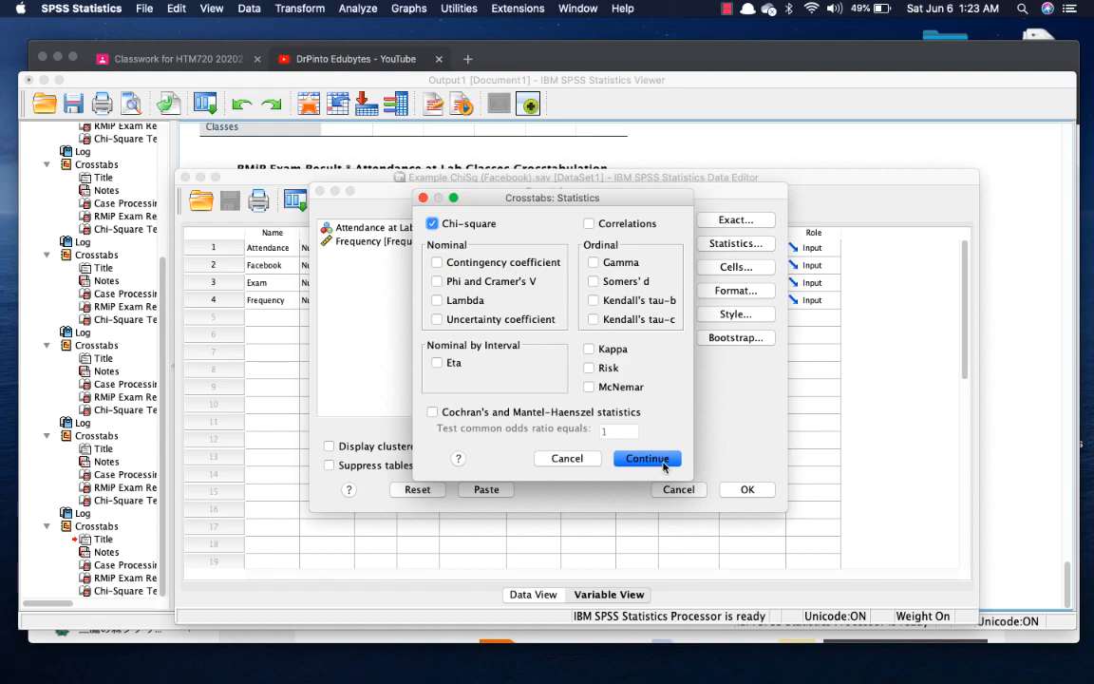
Add column percentages to the cells and run the exam result by Facebook use crosstab.
click(646, 457)
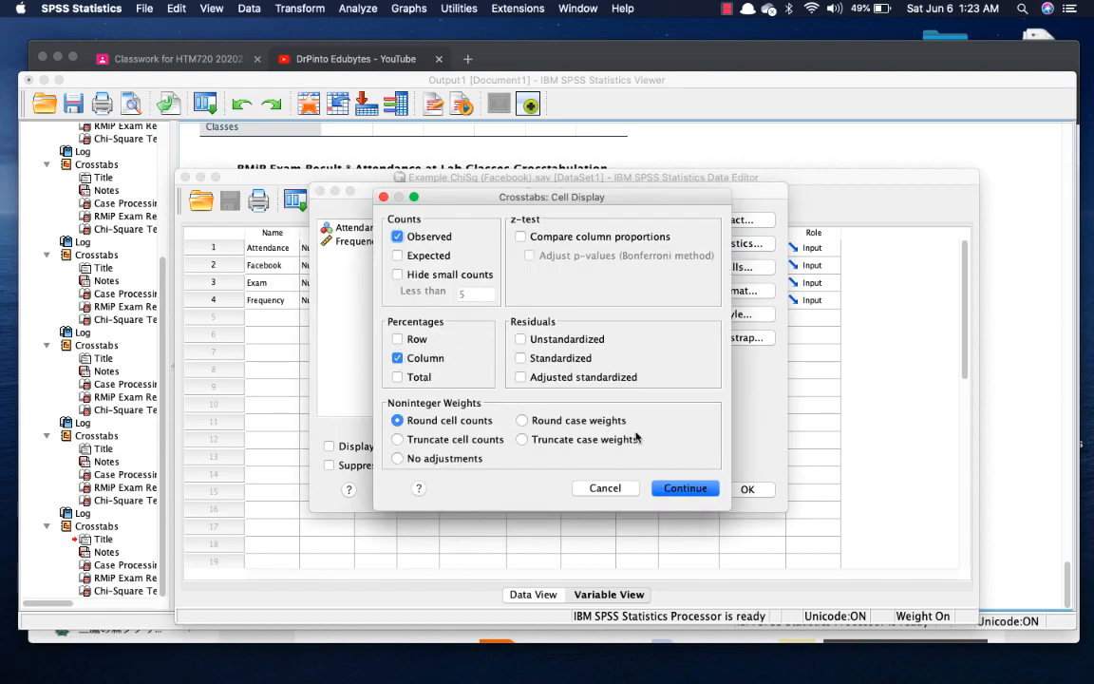
click(684, 486)
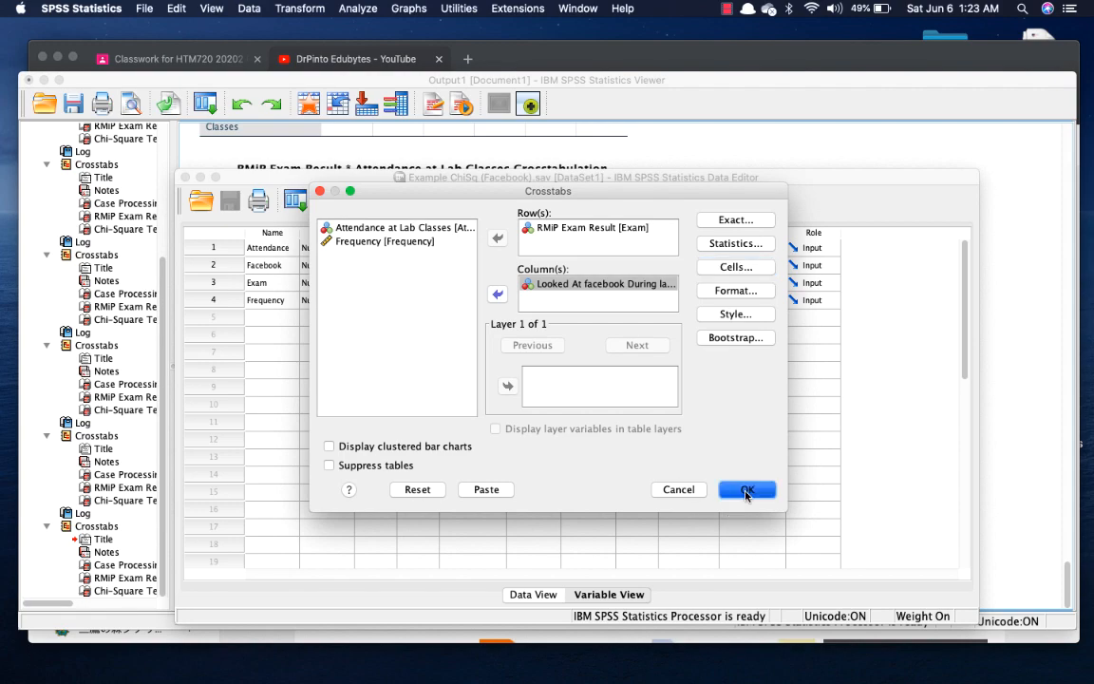
click(748, 490)
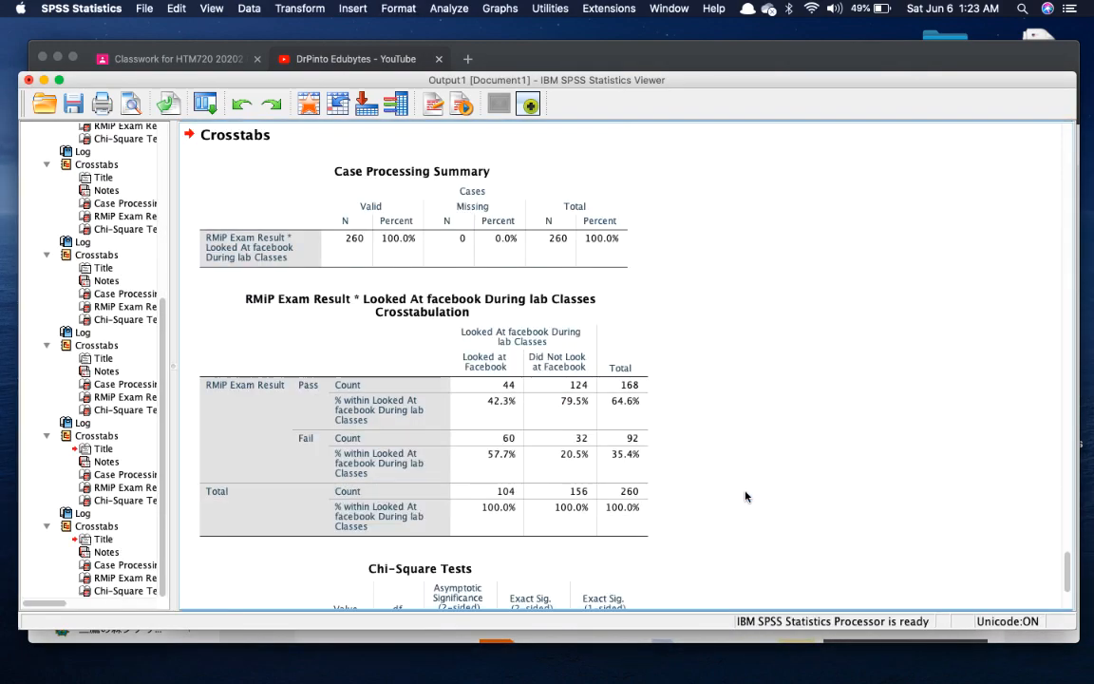
scroll(down, 3)
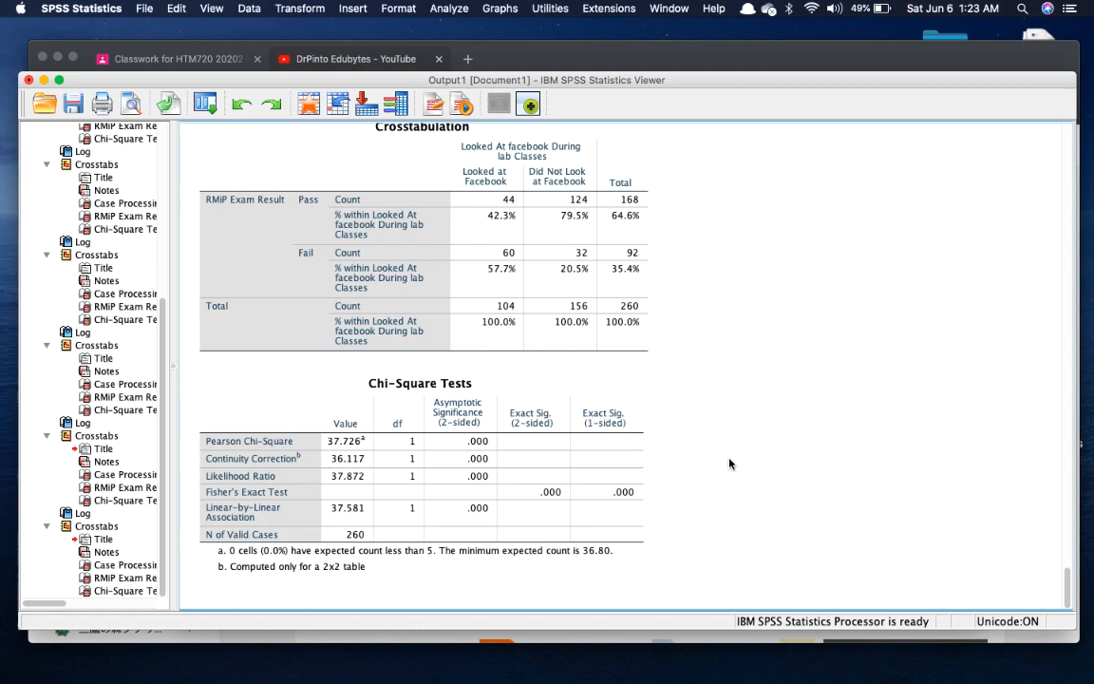
click(463, 220)
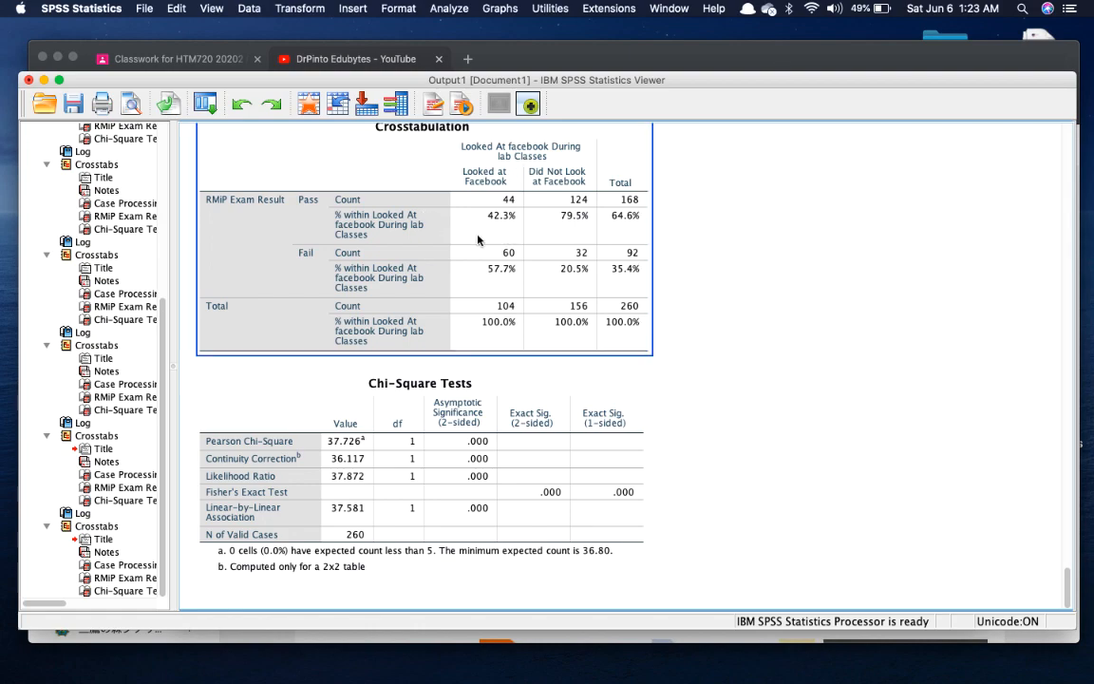
mouse_move(479, 224)
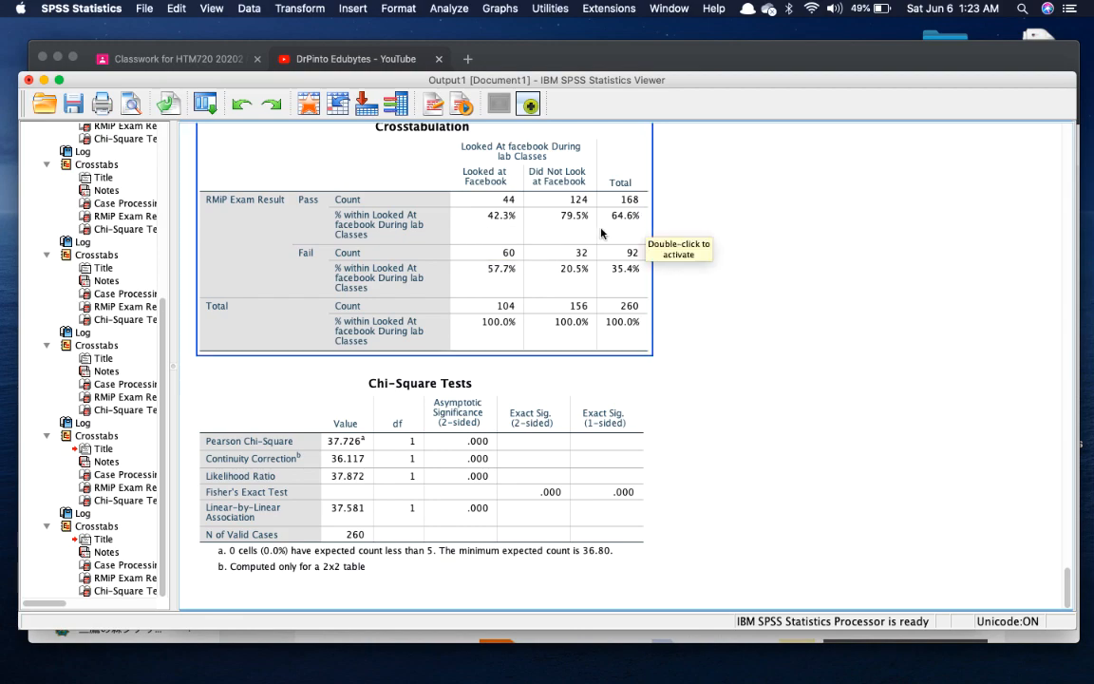
mouse_move(567, 226)
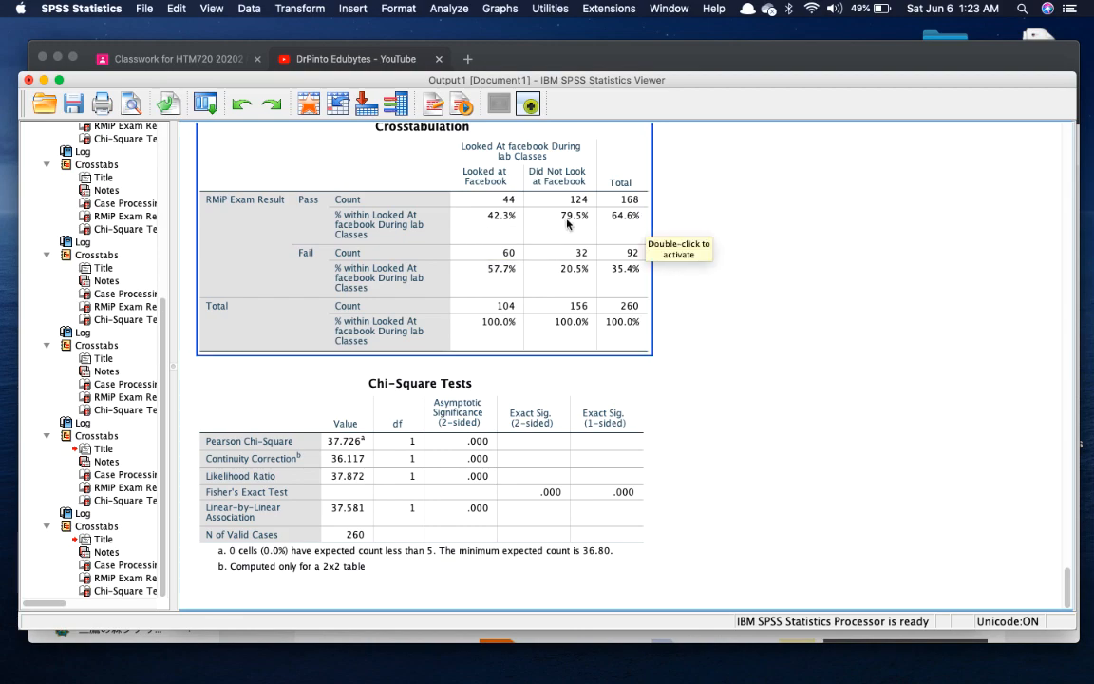
mouse_move(568, 224)
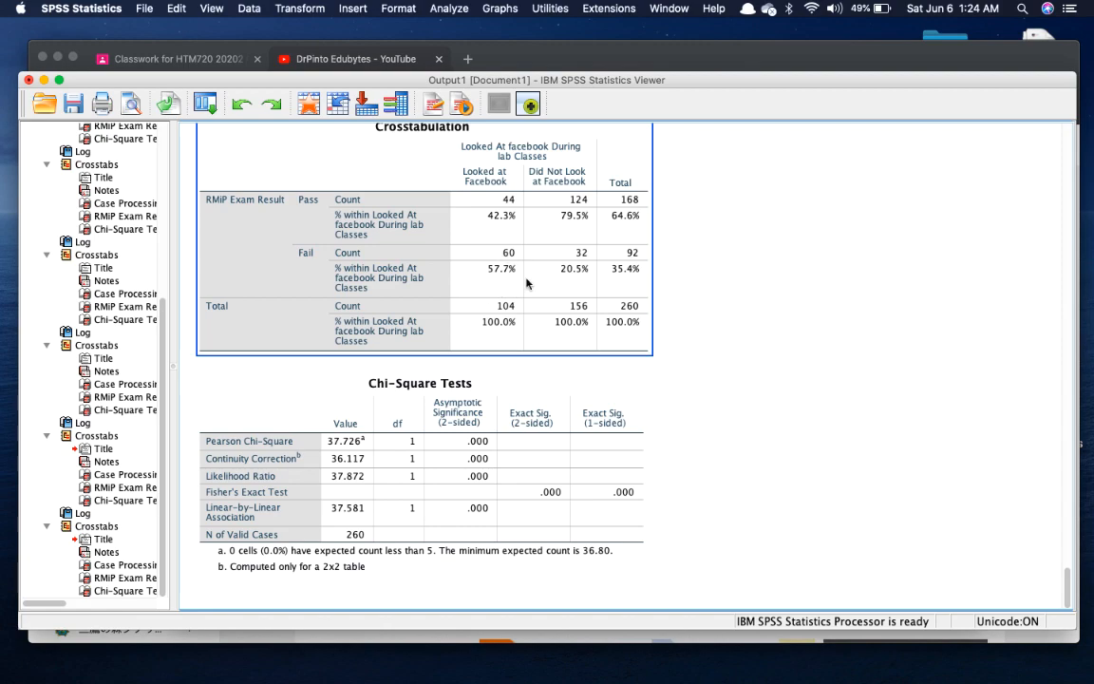
mouse_move(517, 289)
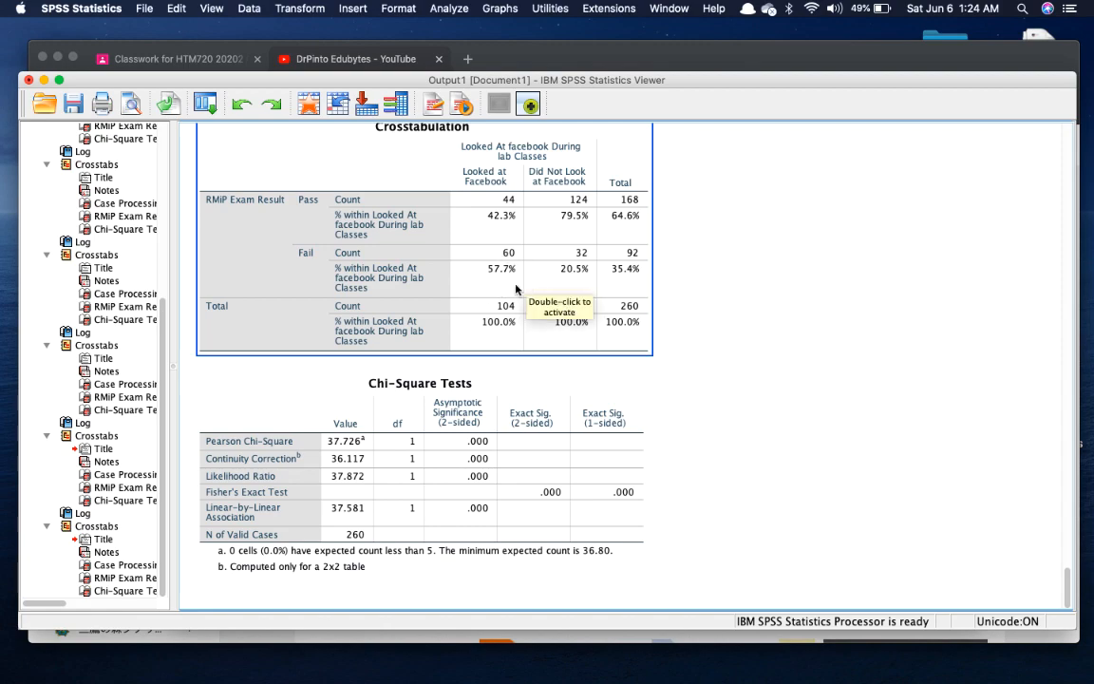
mouse_move(490, 247)
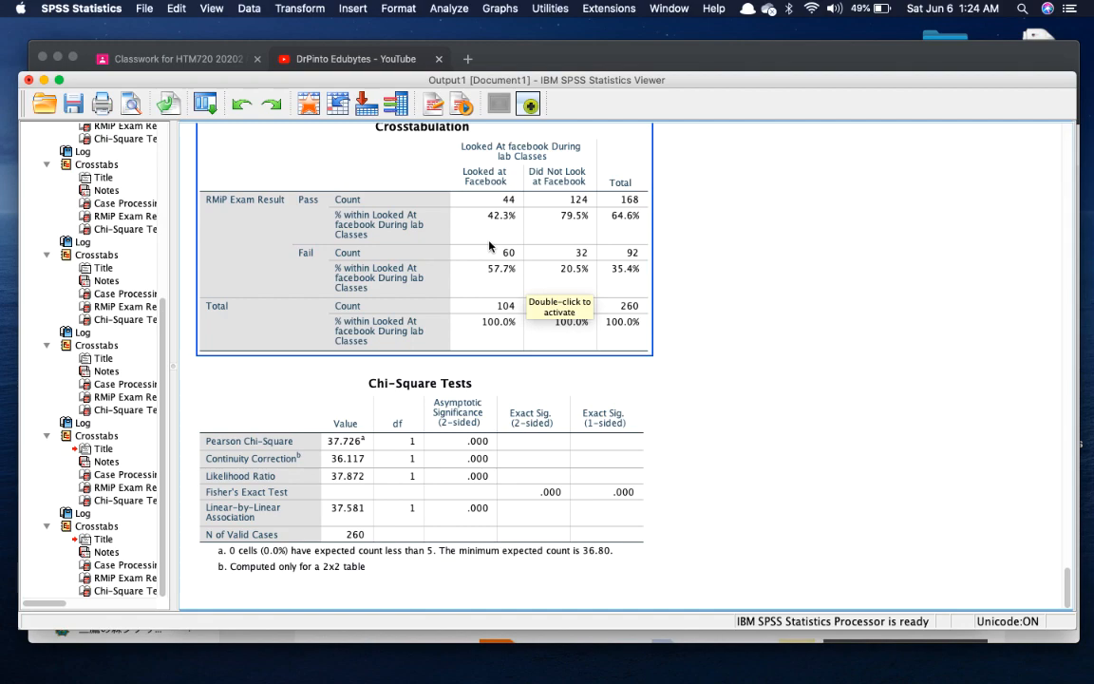
mouse_move(682, 333)
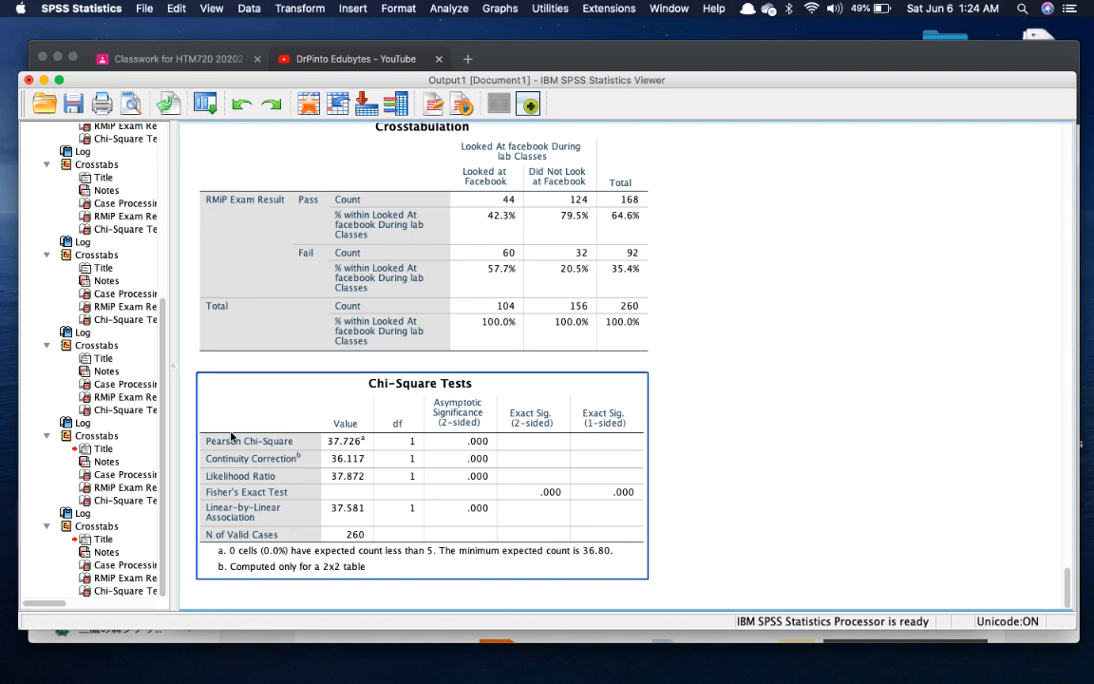
mouse_move(478, 452)
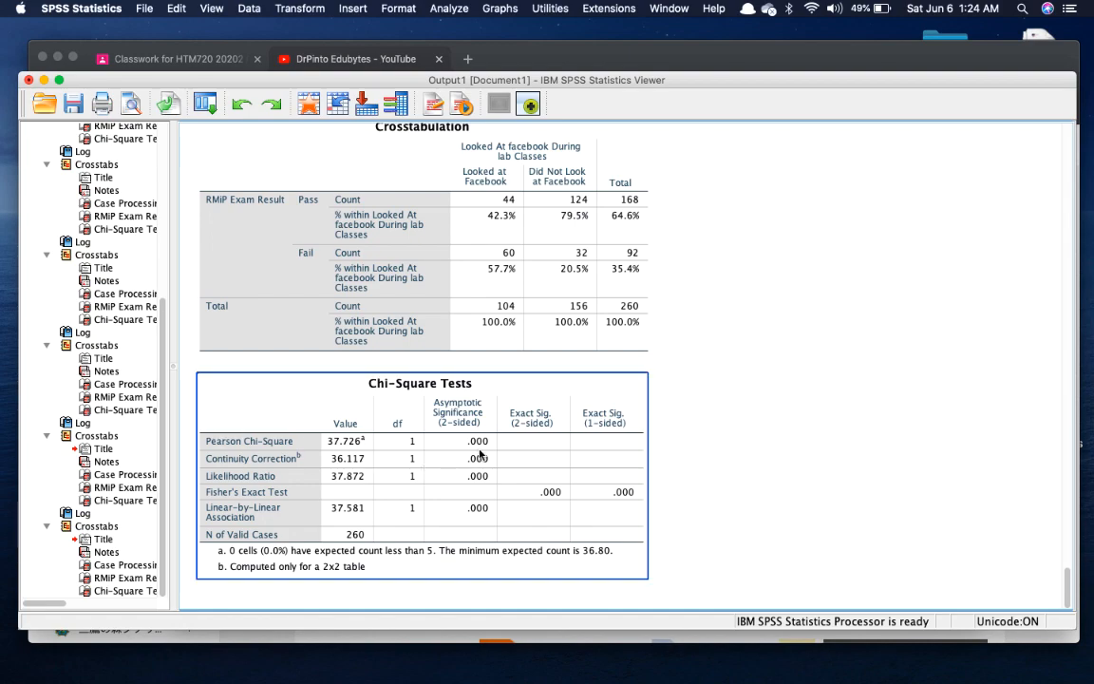
mouse_move(479, 461)
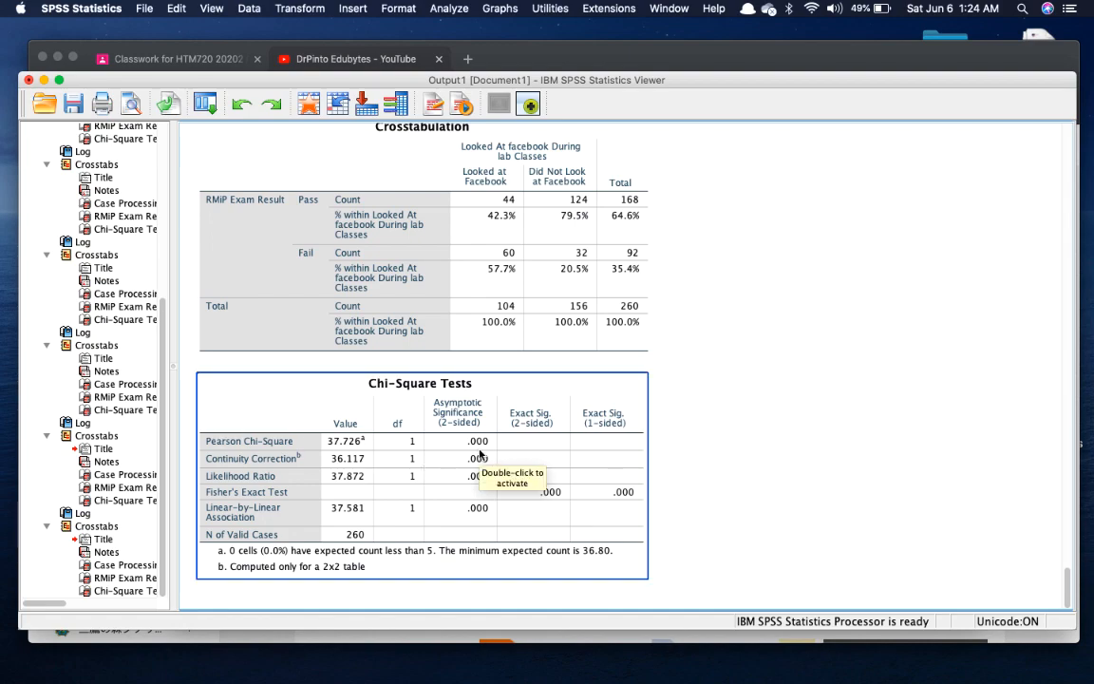